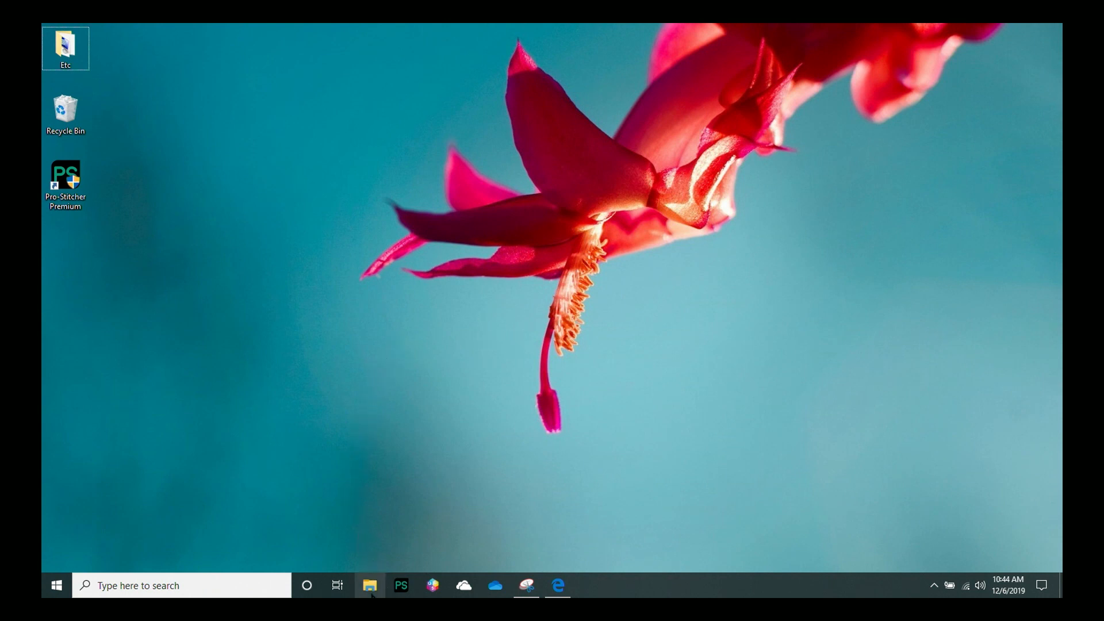
pyautogui.moveTo(394, 592)
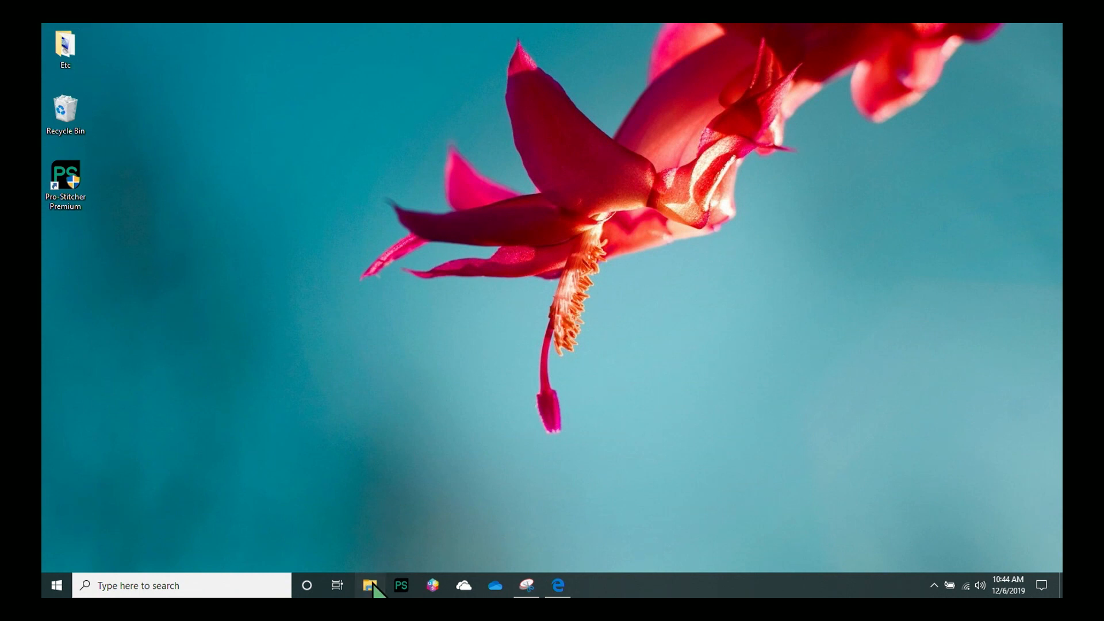
# Browse to the PS DESIGNER (F:) drive in File Explorer and launch PSDSetup
pyautogui.click(369, 585)
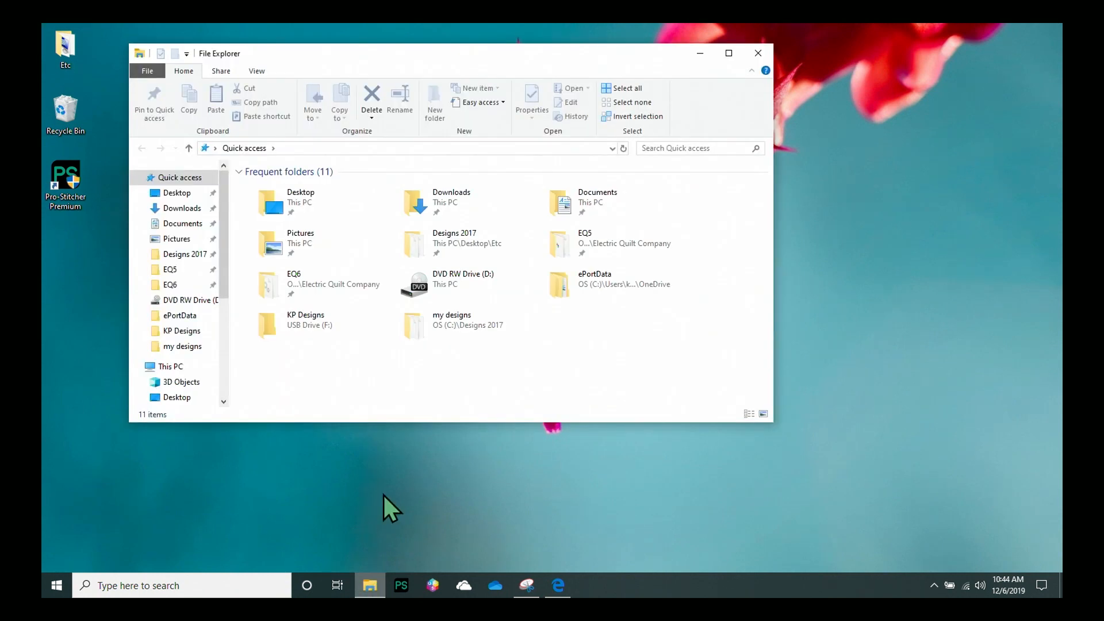
pyautogui.click(178, 360)
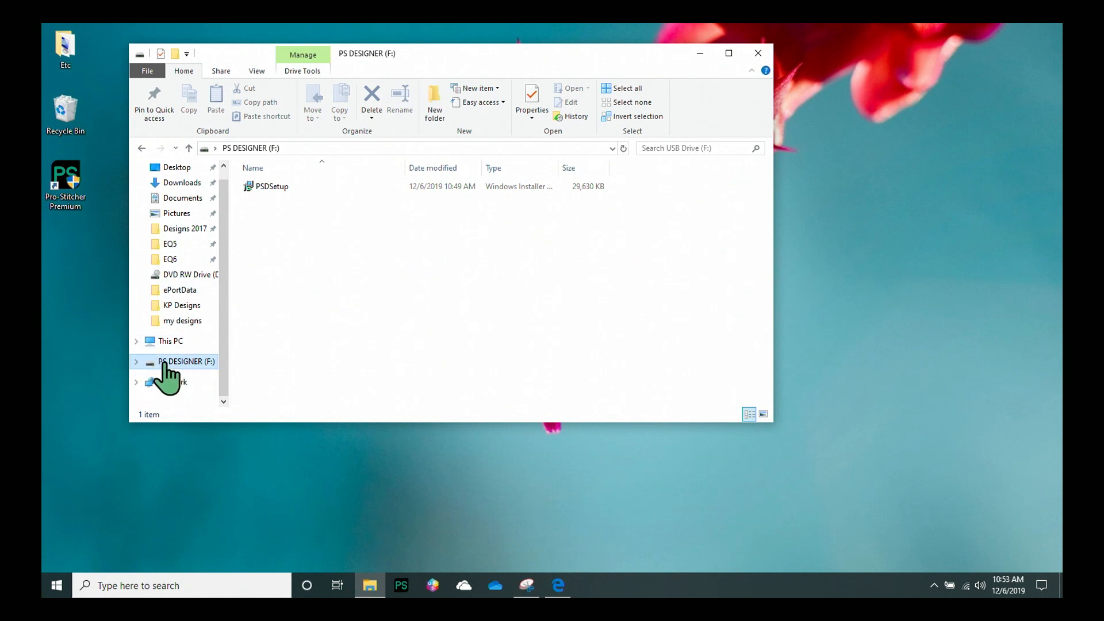
pyautogui.moveTo(198, 377)
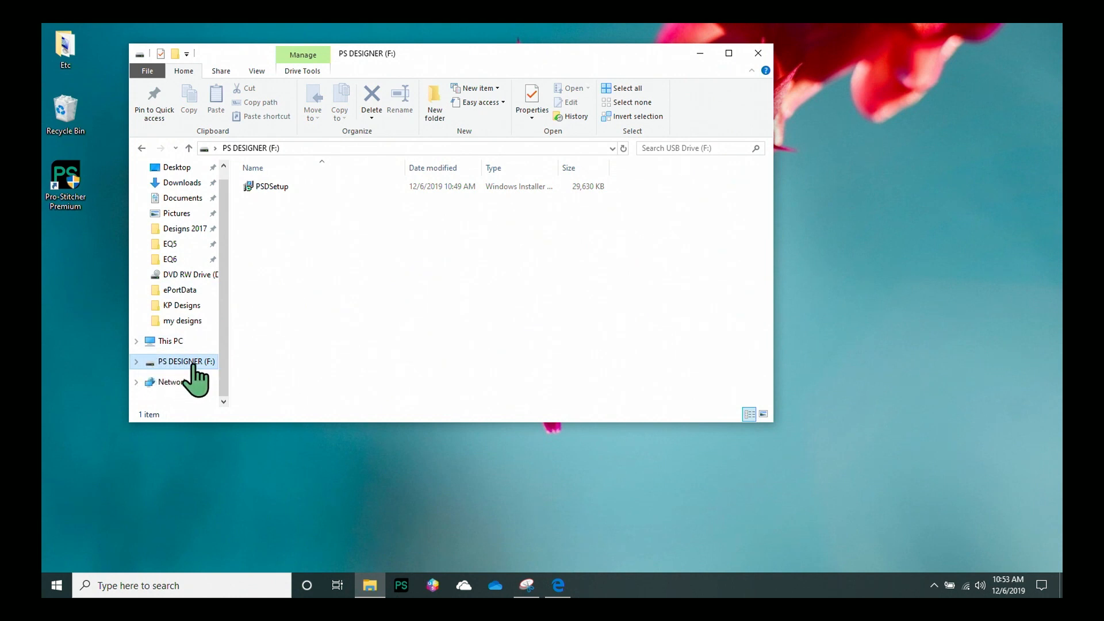
pyautogui.moveTo(319, 276)
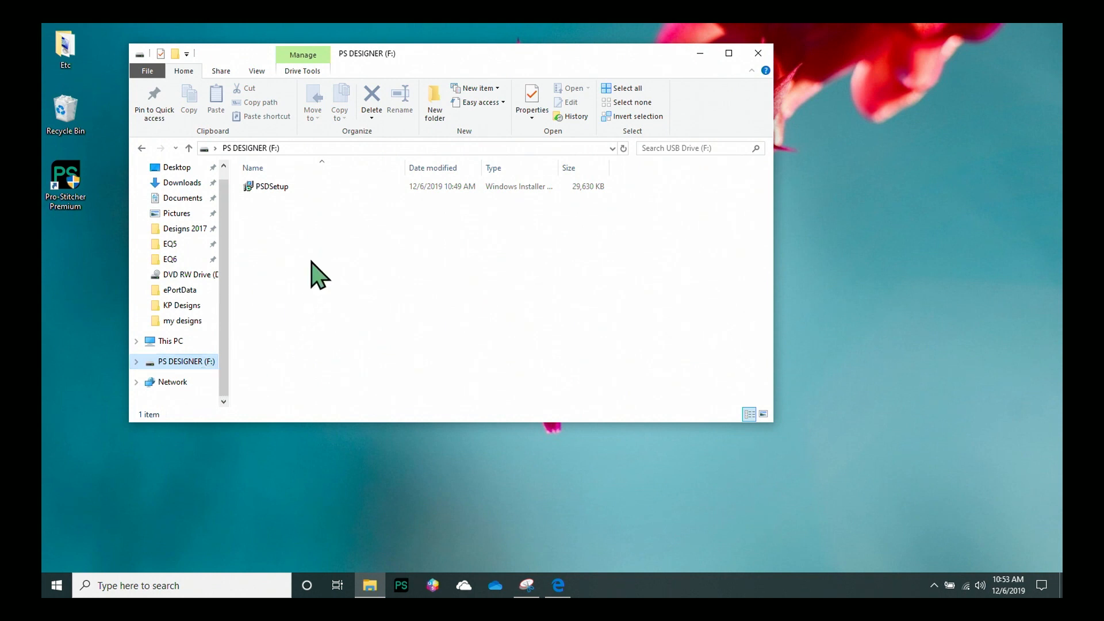
pyautogui.moveTo(281, 204)
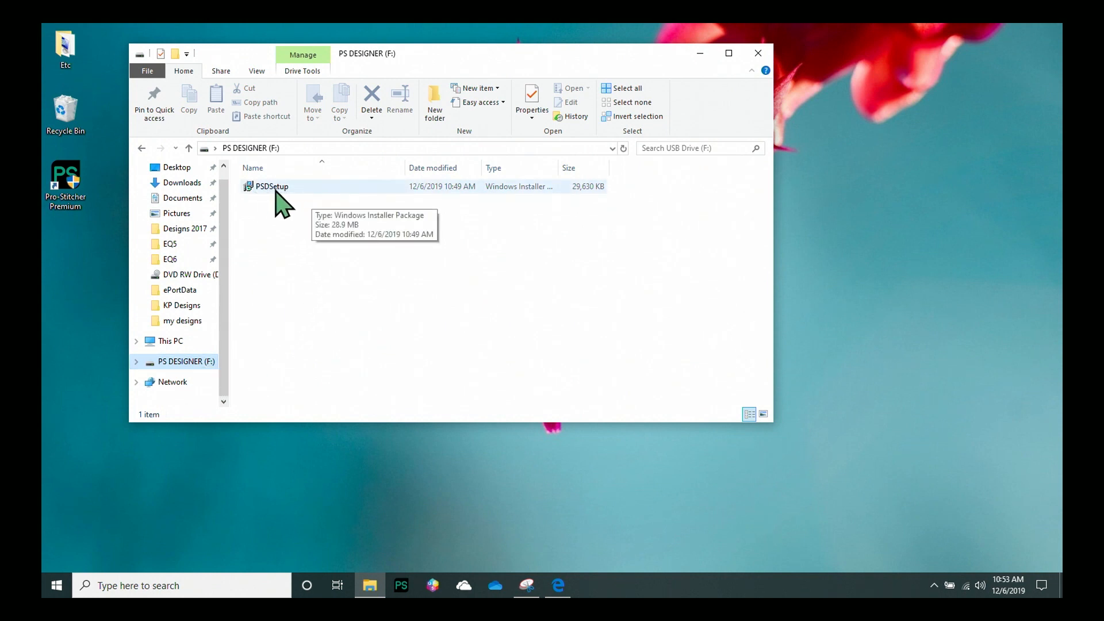
pyautogui.moveTo(299, 207)
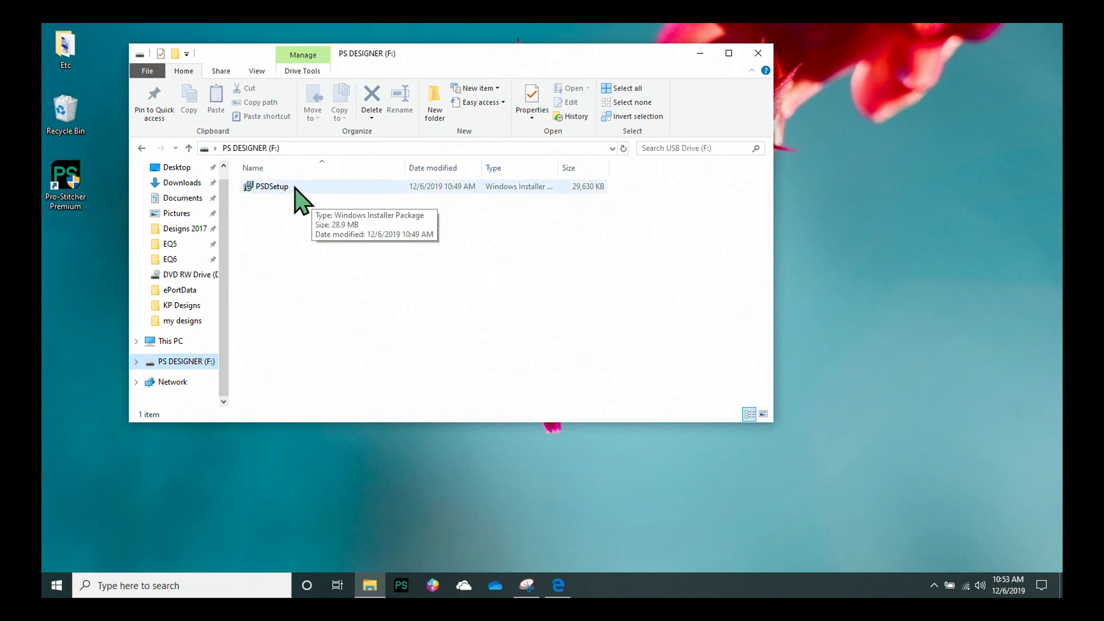
pyautogui.doubleClick(270, 186)
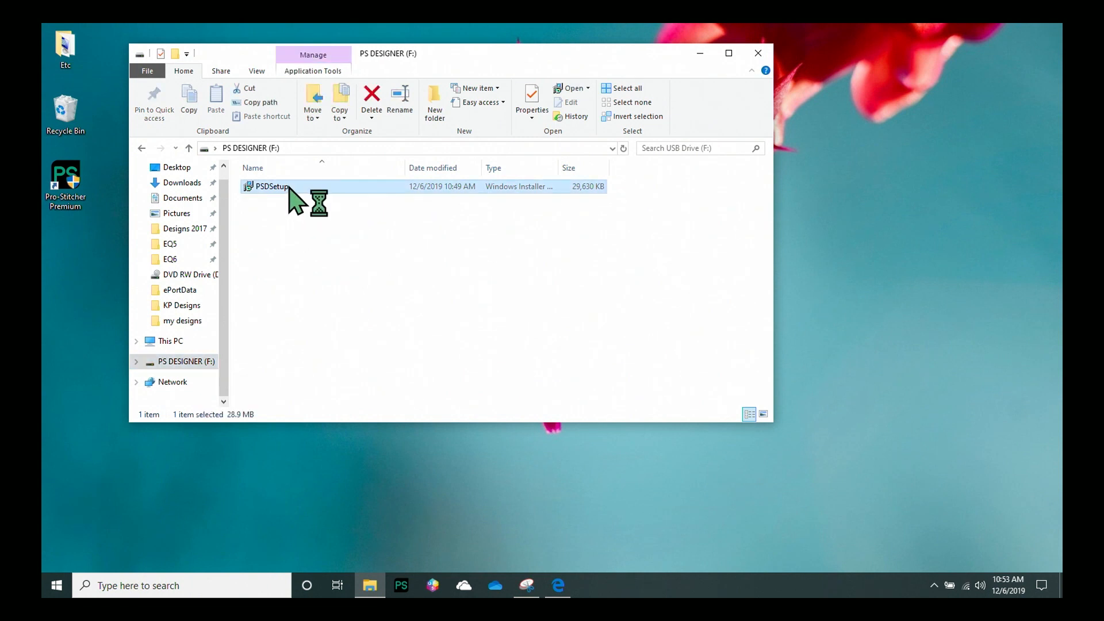
# Scroll through the license, accept its terms, and advance to the Ready to Install page
pyautogui.doubleClick(268, 186)
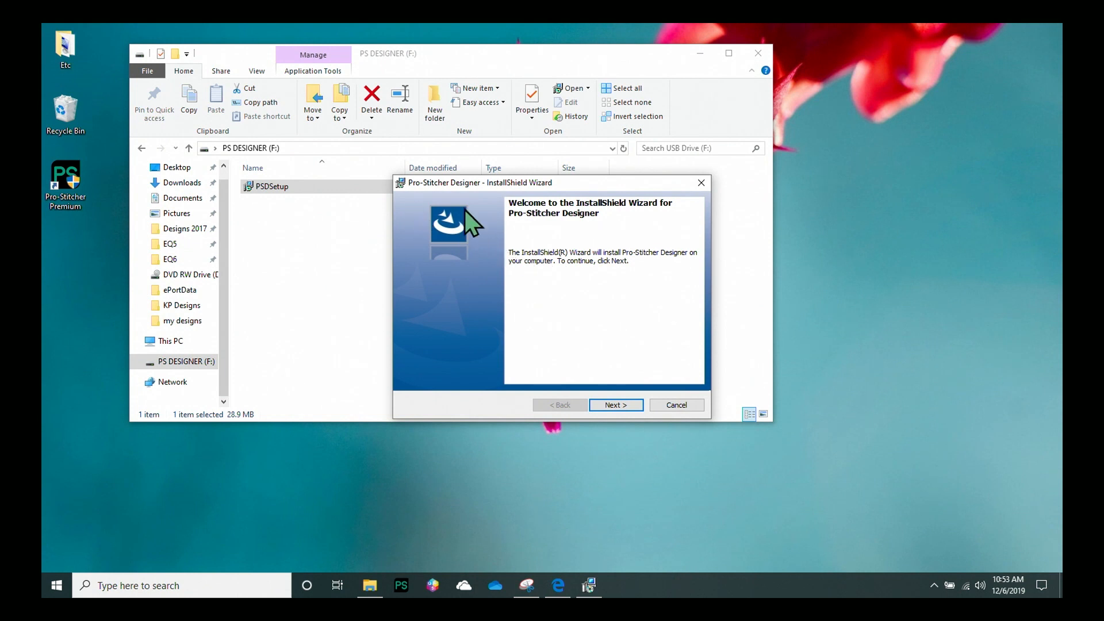
pyautogui.moveTo(641, 288)
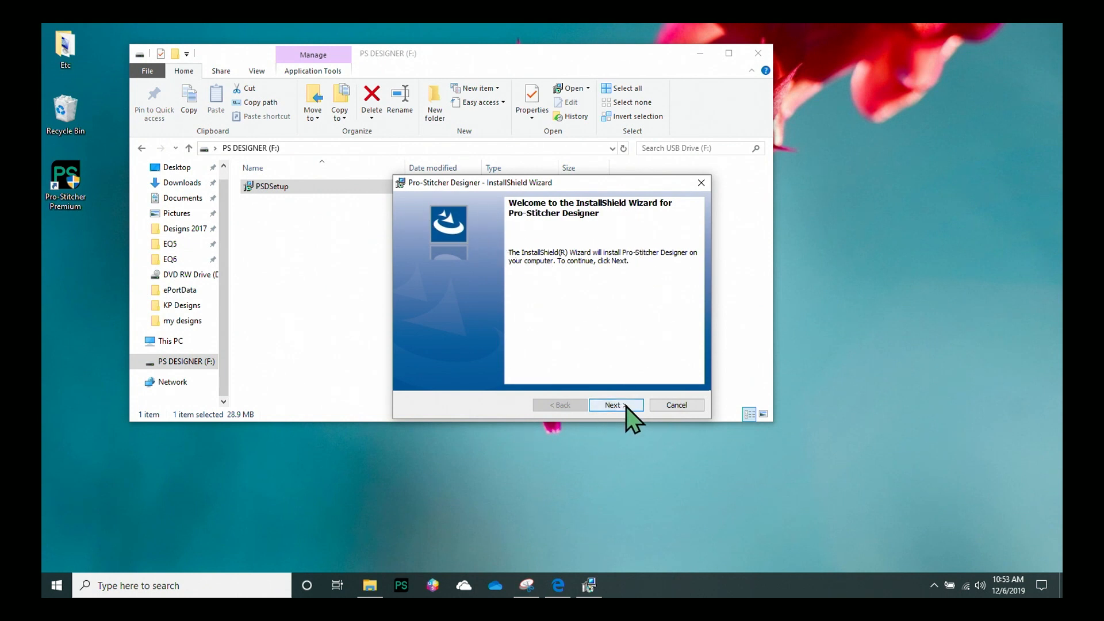
pyautogui.click(615, 404)
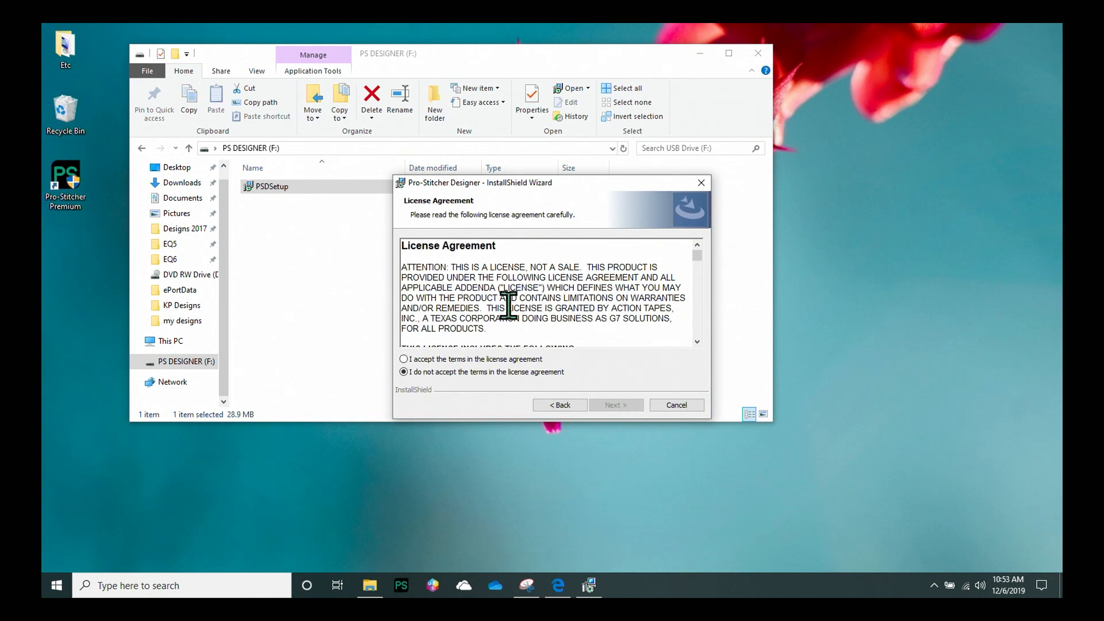
pyautogui.scroll(-3)
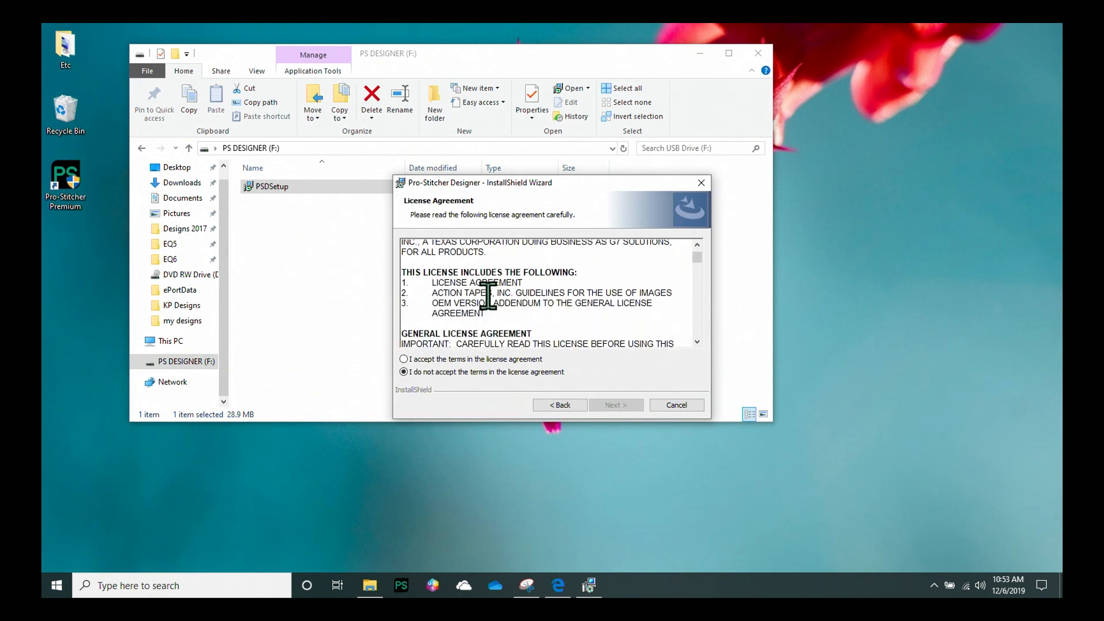
pyautogui.scroll(-3)
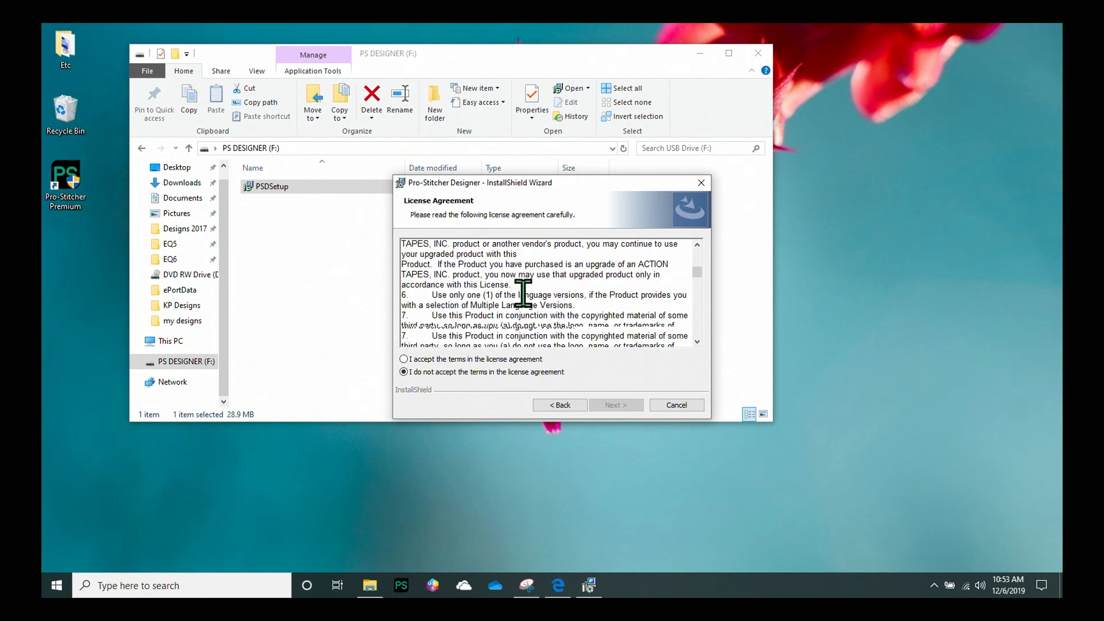
pyautogui.scroll(-3)
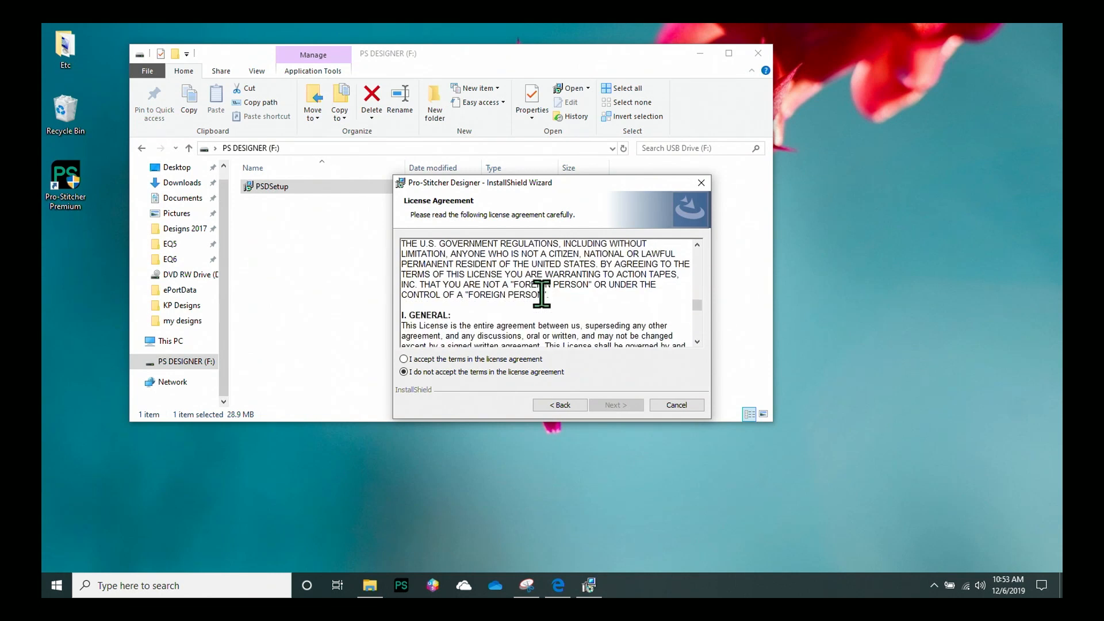
pyautogui.scroll(-3)
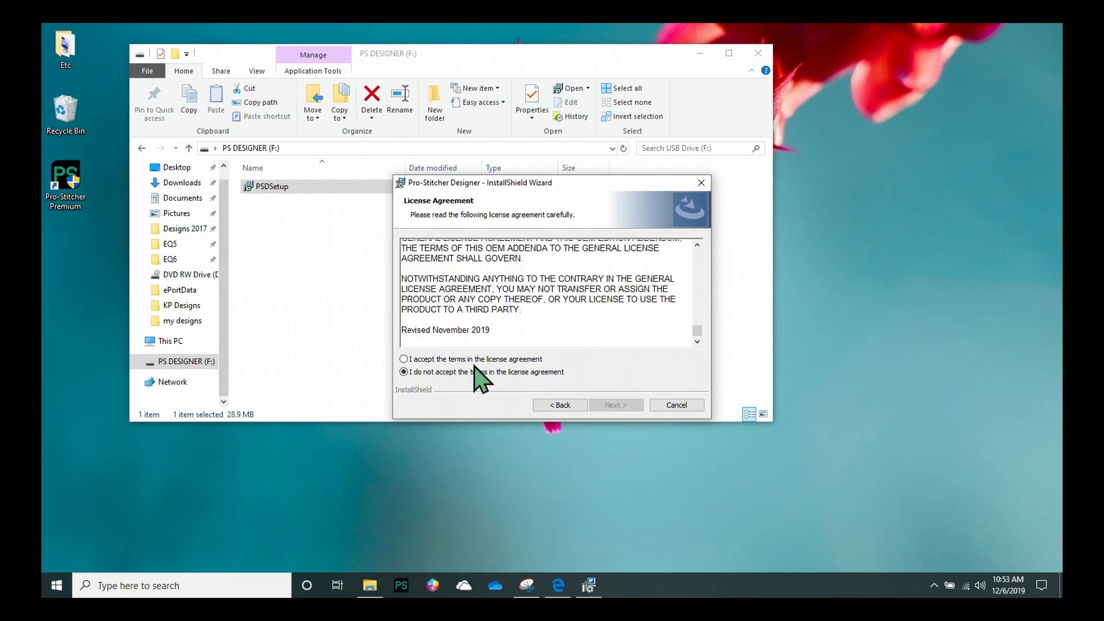
pyautogui.click(403, 359)
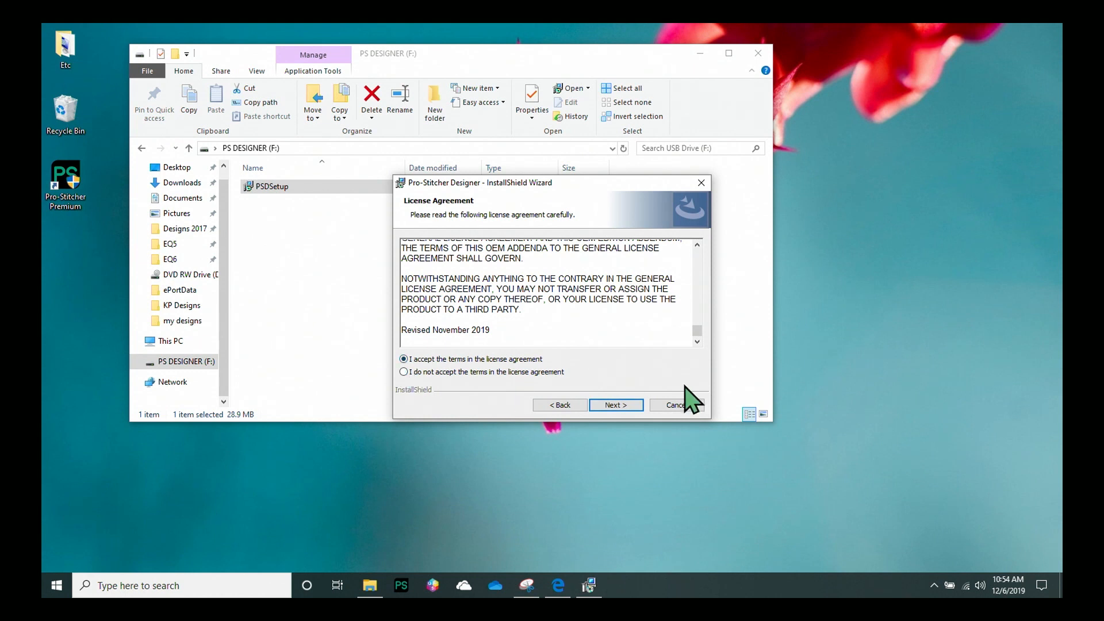
pyautogui.click(615, 405)
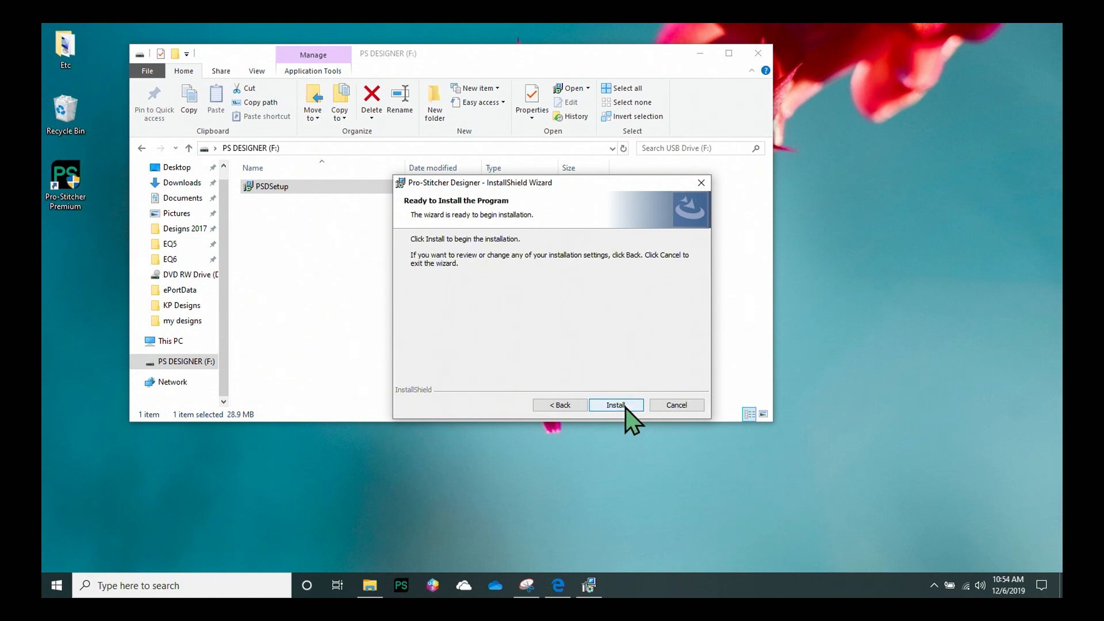
pyautogui.moveTo(562, 370)
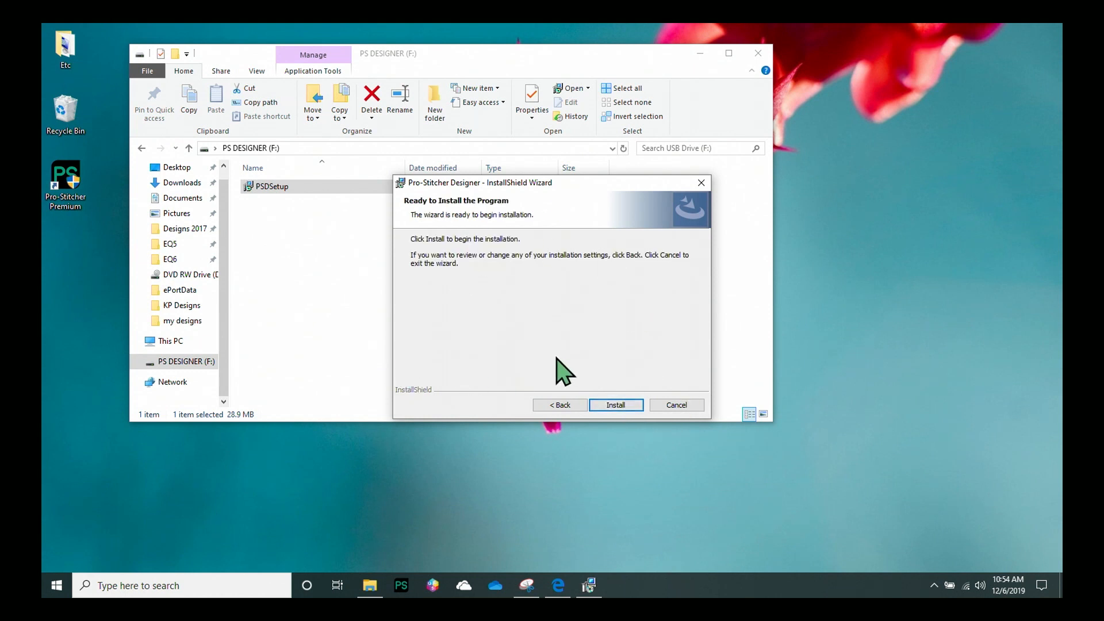
pyautogui.moveTo(630, 416)
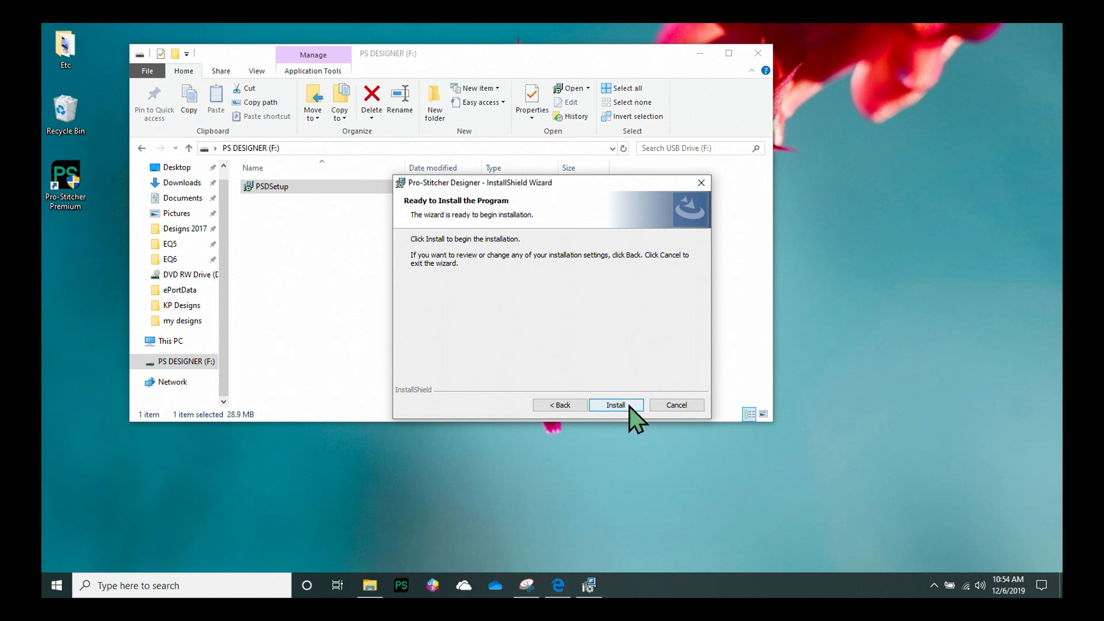
# Run the Pro-Stitcher Designer installation and finish the wizard after it completes
pyautogui.click(615, 404)
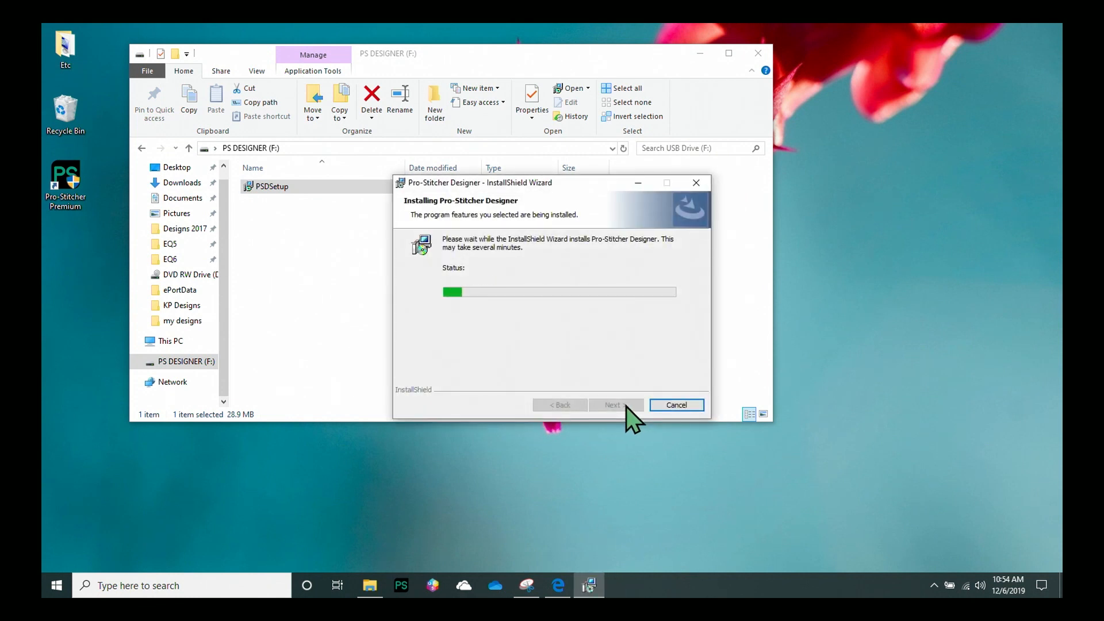
pyautogui.moveTo(648, 387)
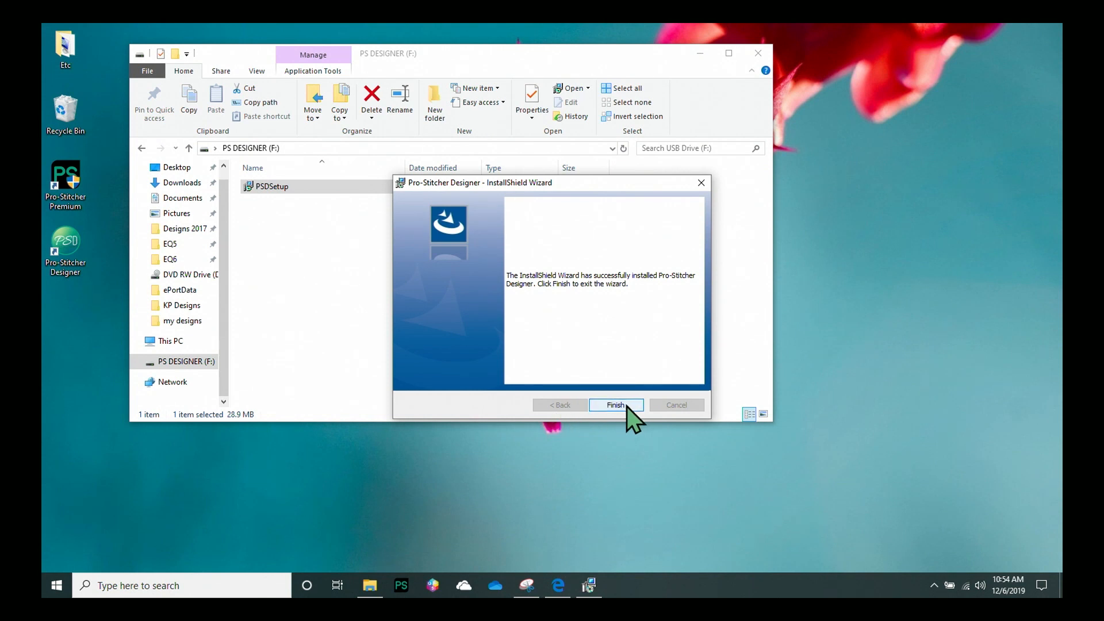
pyautogui.click(615, 404)
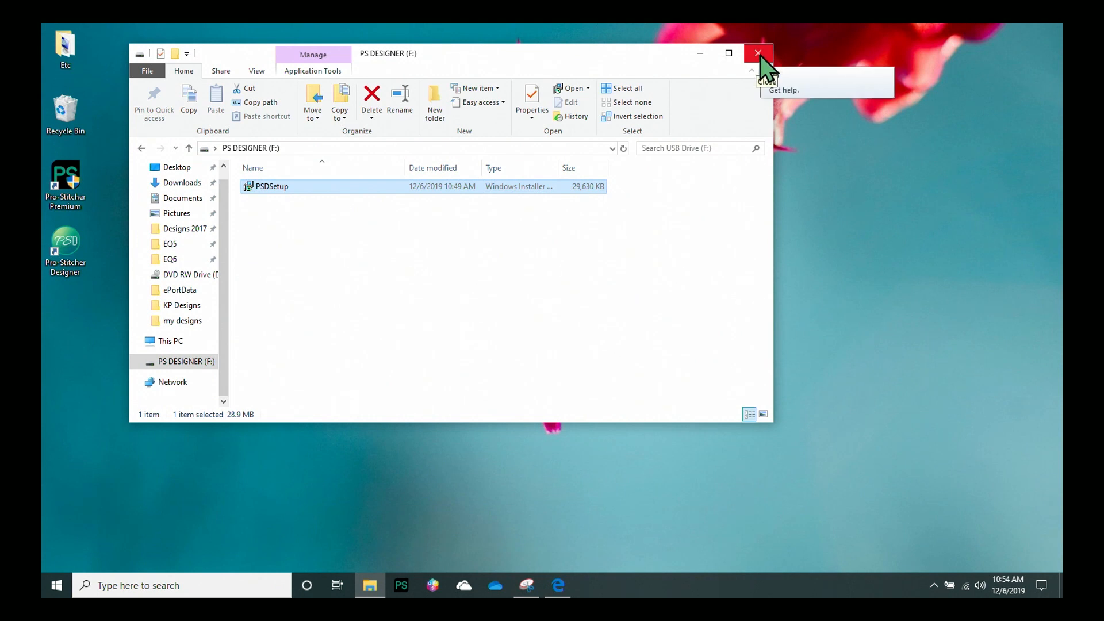
# Close the USB drive window and launch Pro-Stitcher Designer from its desktop shortcut
pyautogui.click(753, 52)
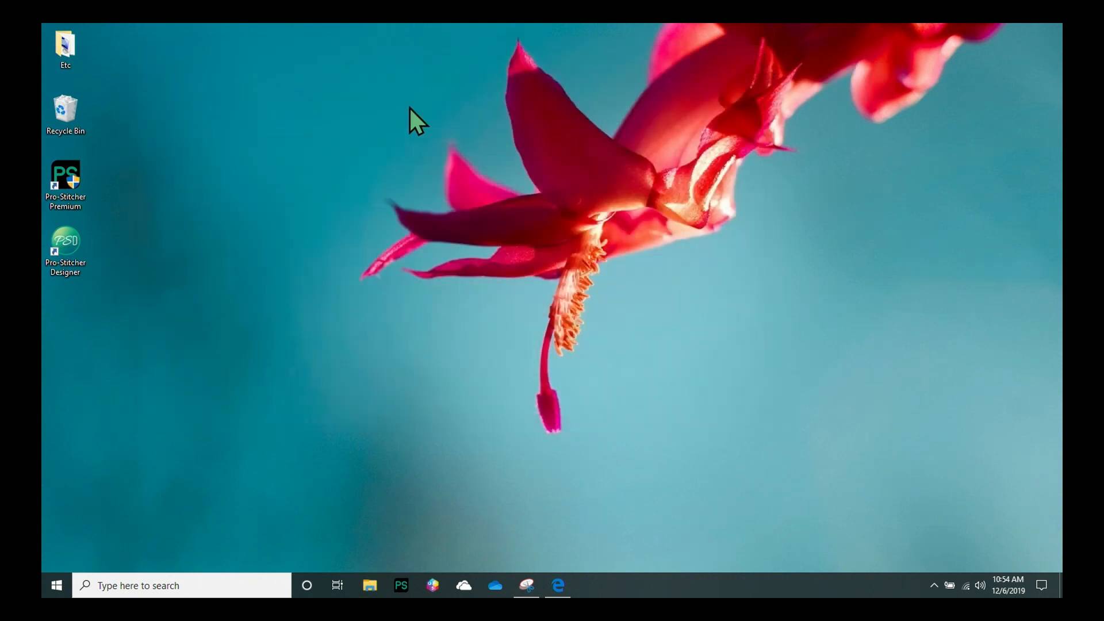
pyautogui.moveTo(120, 210)
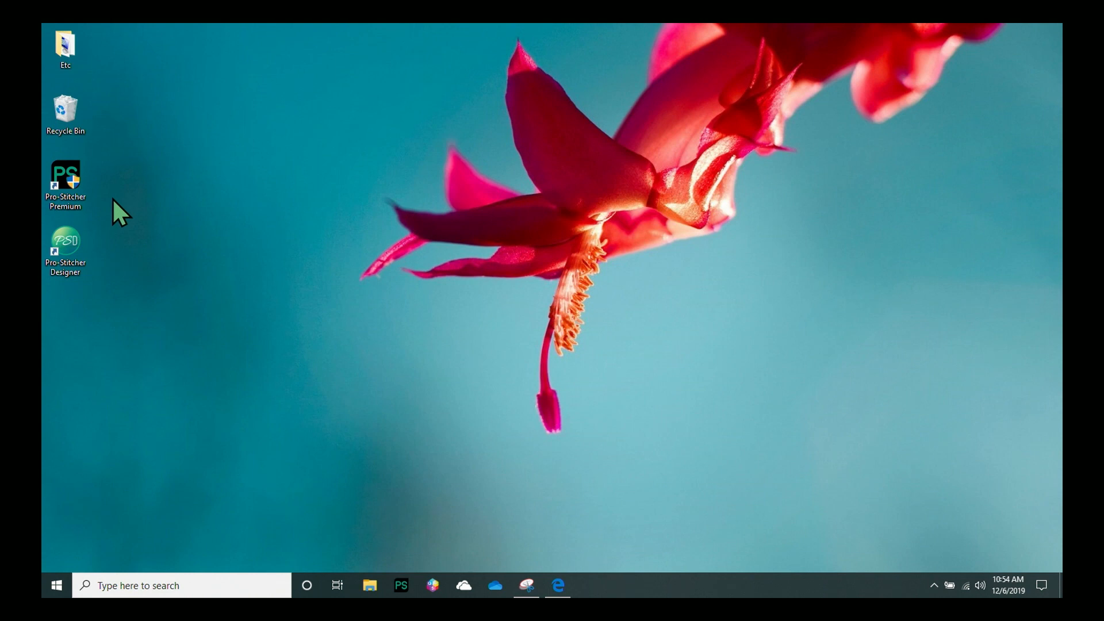
pyautogui.moveTo(65, 247)
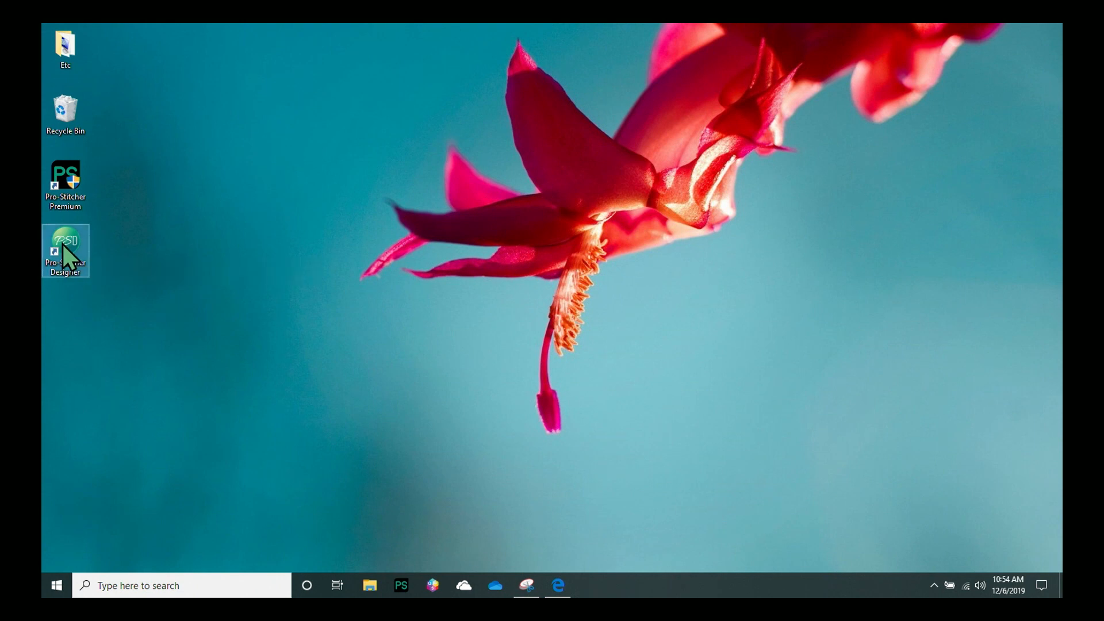
pyautogui.doubleClick(65, 242)
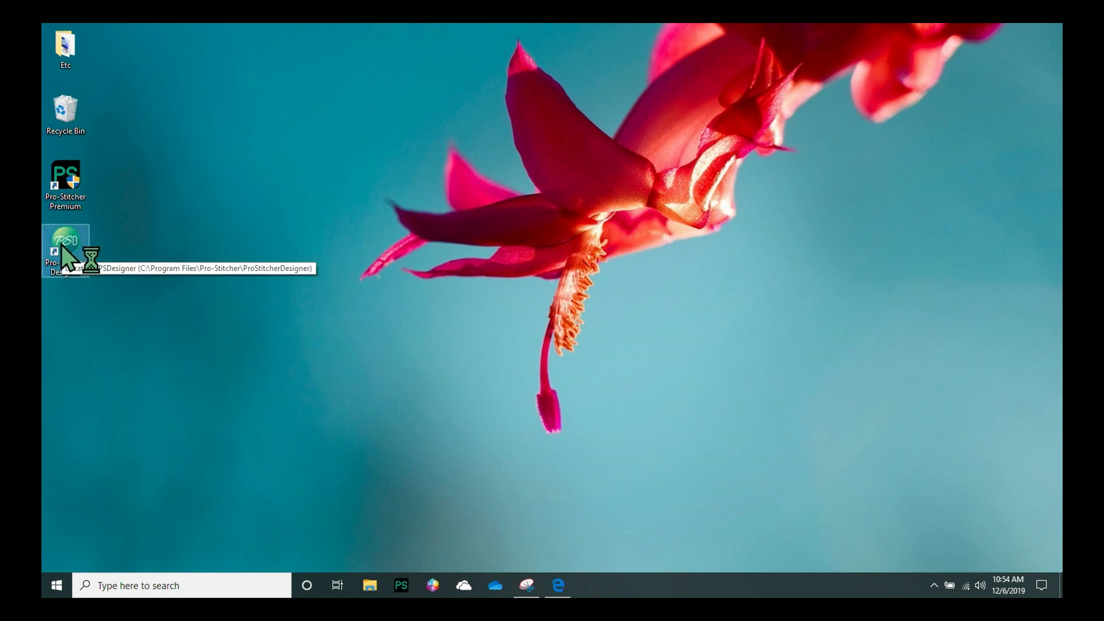
# Launch Pro-Stitcher Designer, focus the Serial Number field, and submit with Register Now
pyautogui.doubleClick(65, 241)
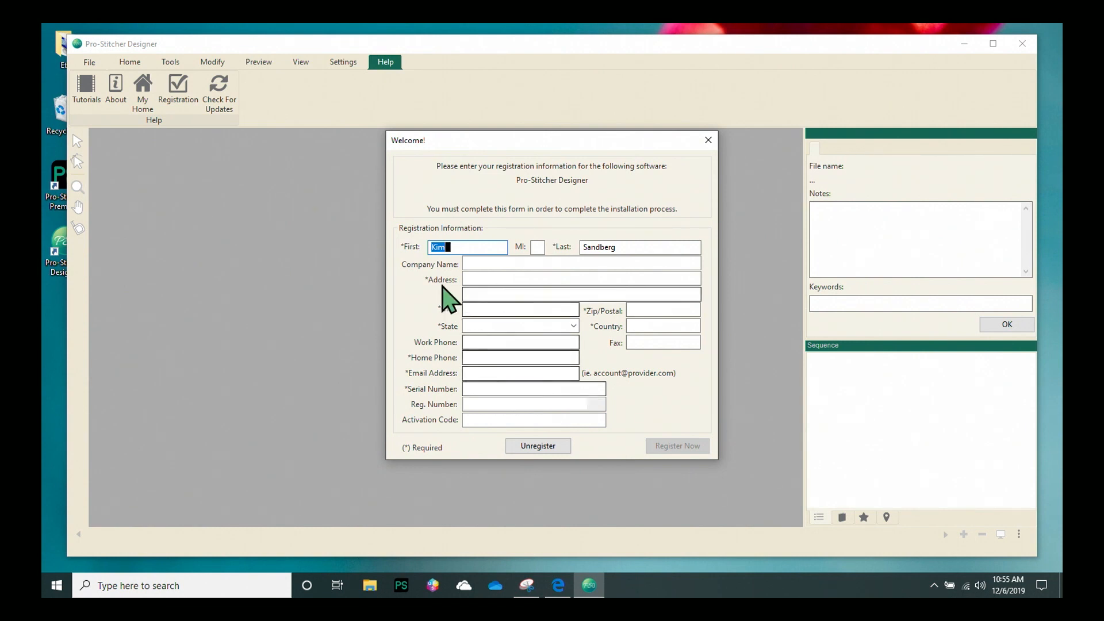
pyautogui.moveTo(528, 293)
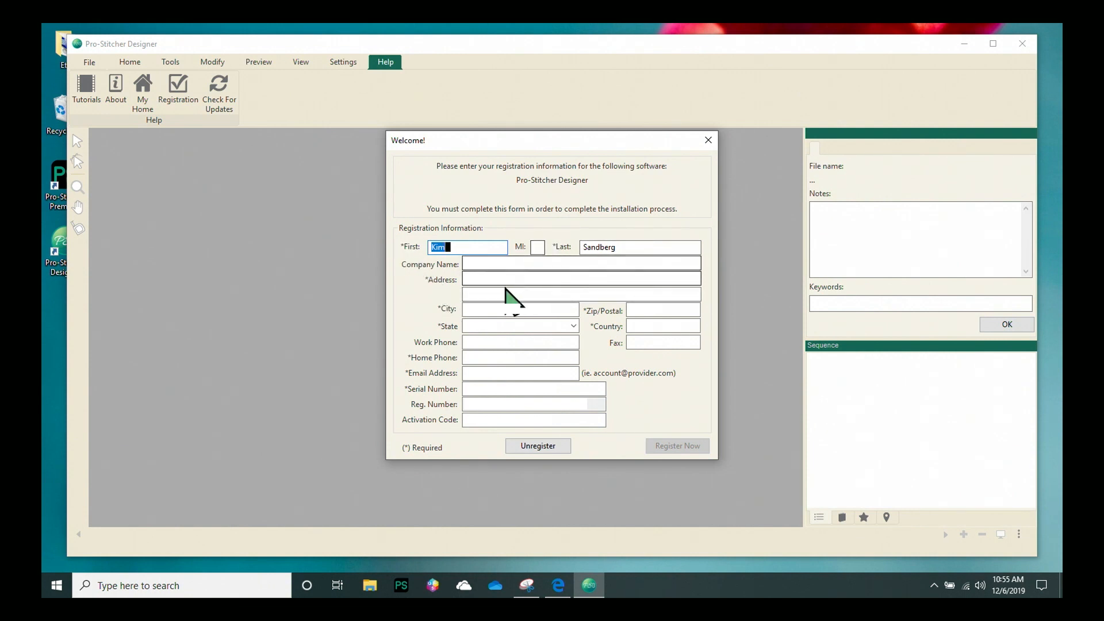
pyautogui.moveTo(401, 266)
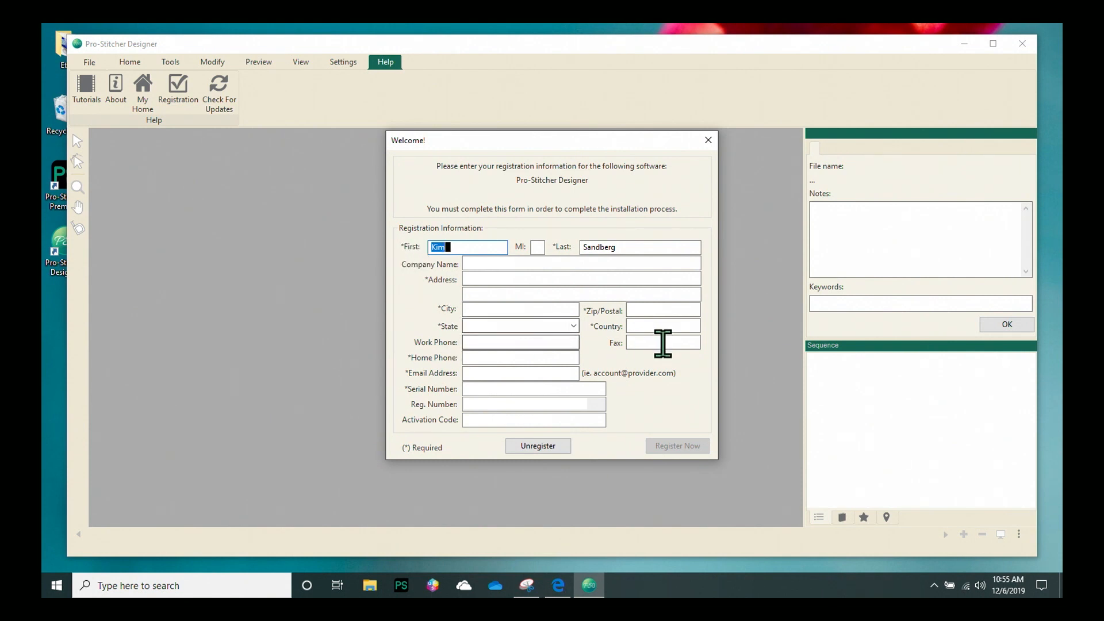
pyautogui.moveTo(418, 411)
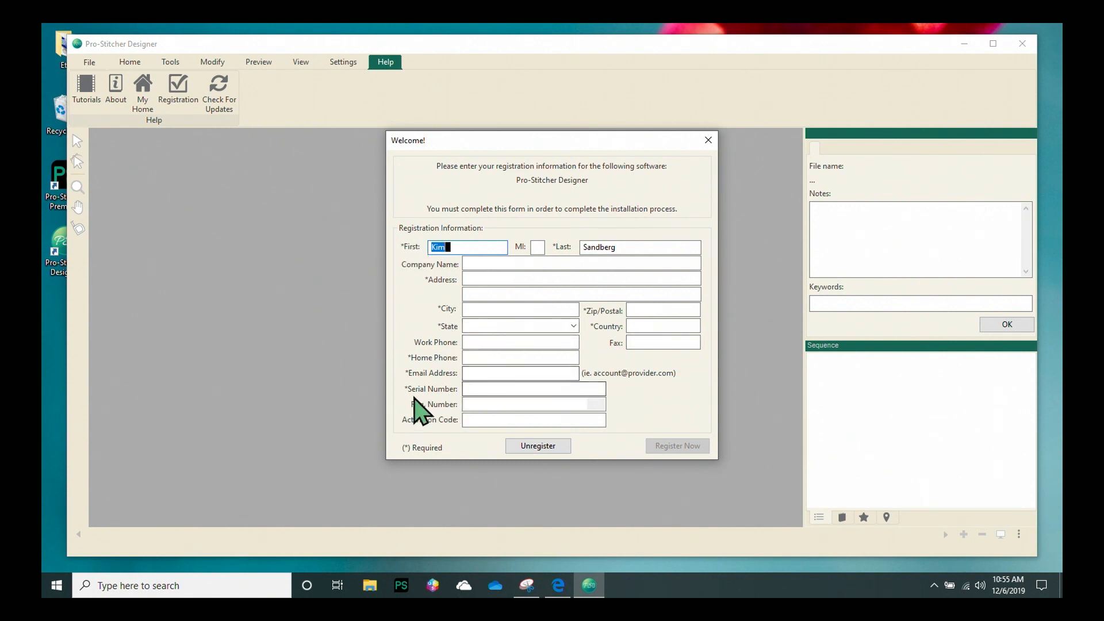
pyautogui.click(532, 389)
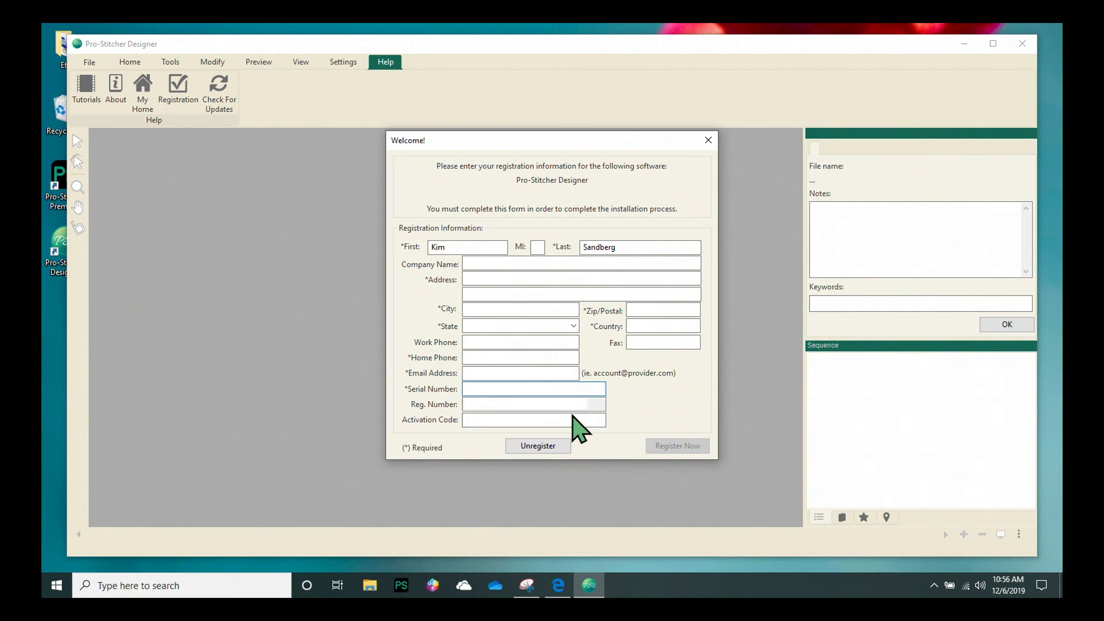
pyautogui.click(533, 388)
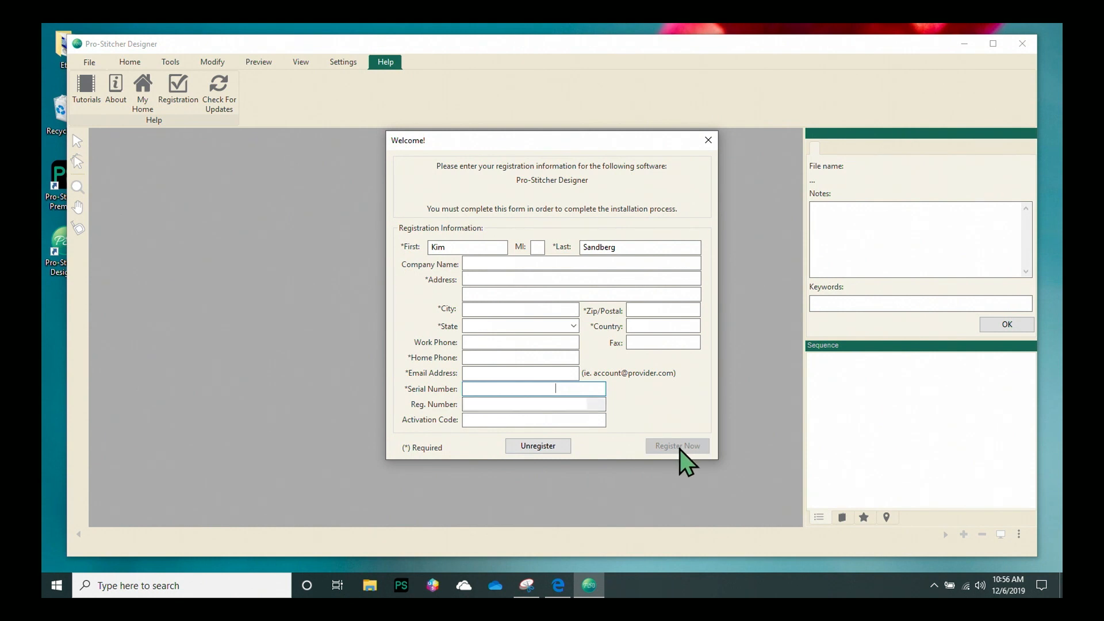